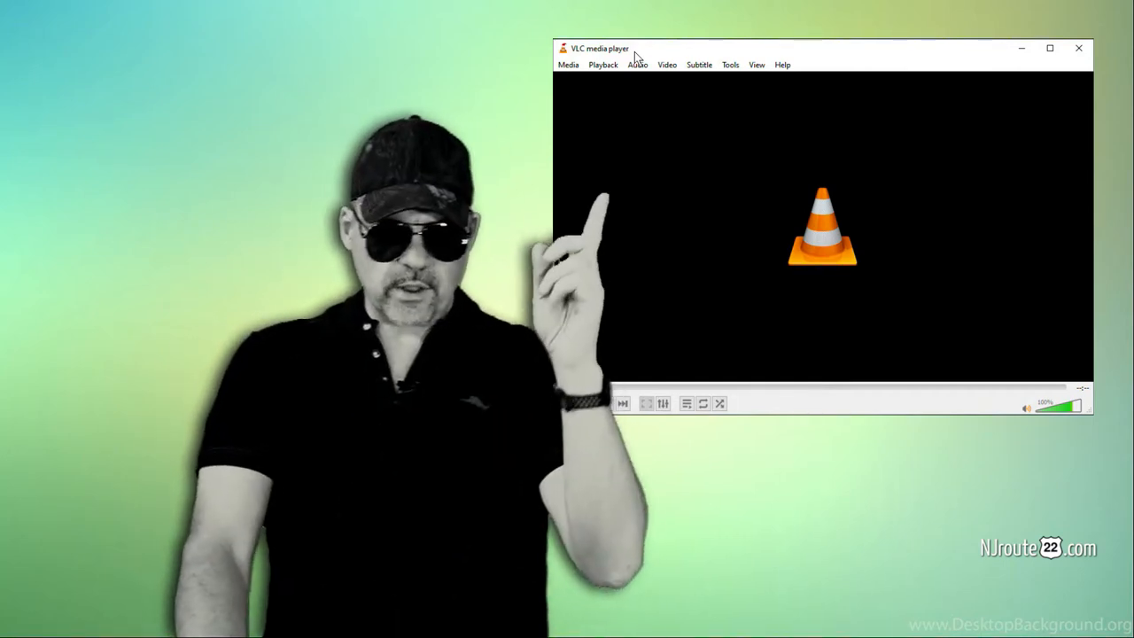
- Show VLC's Tools menu, which lists Preferences
left_click(730, 63)
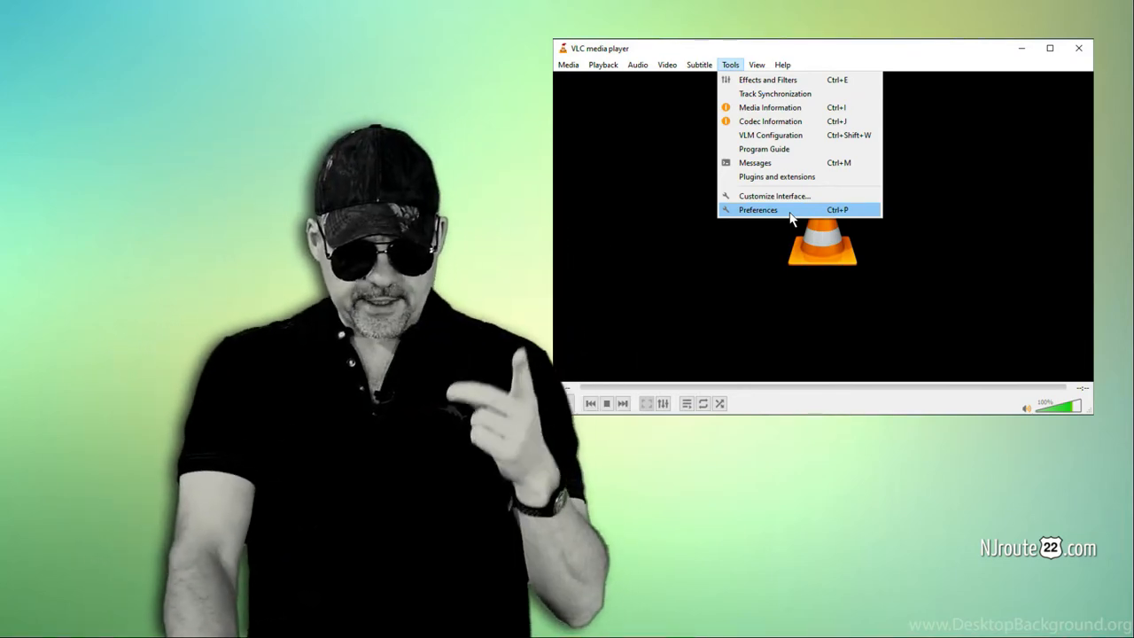
left_click(758, 209)
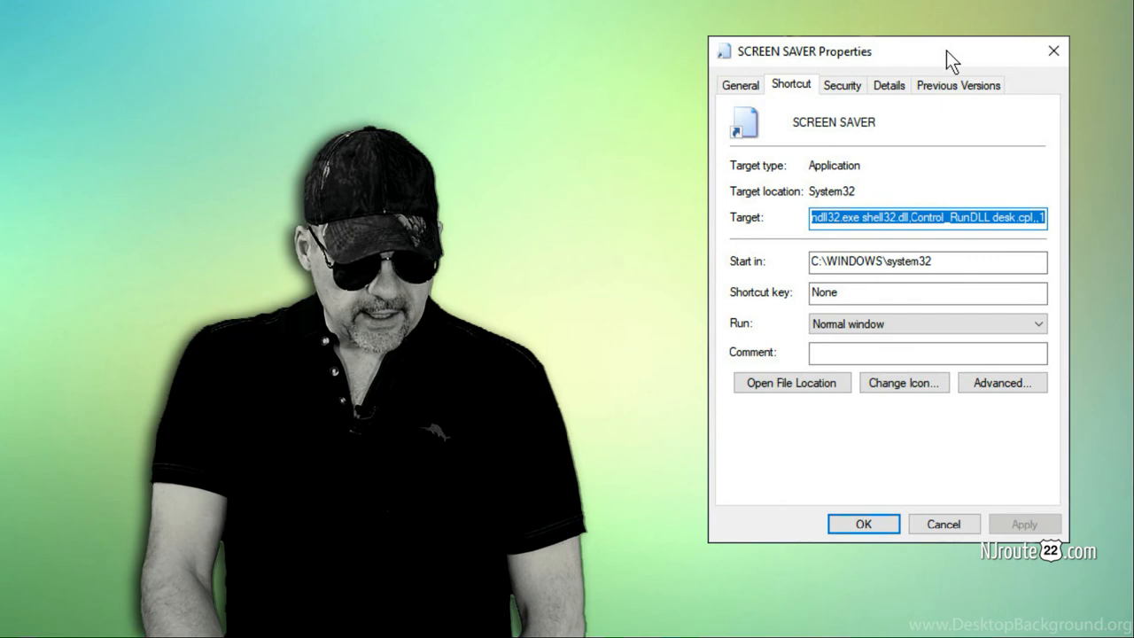
- Confirm the SCREEN SAVER shortcut's properties with OK, leaving its icon on the desktop
left_click(862, 524)
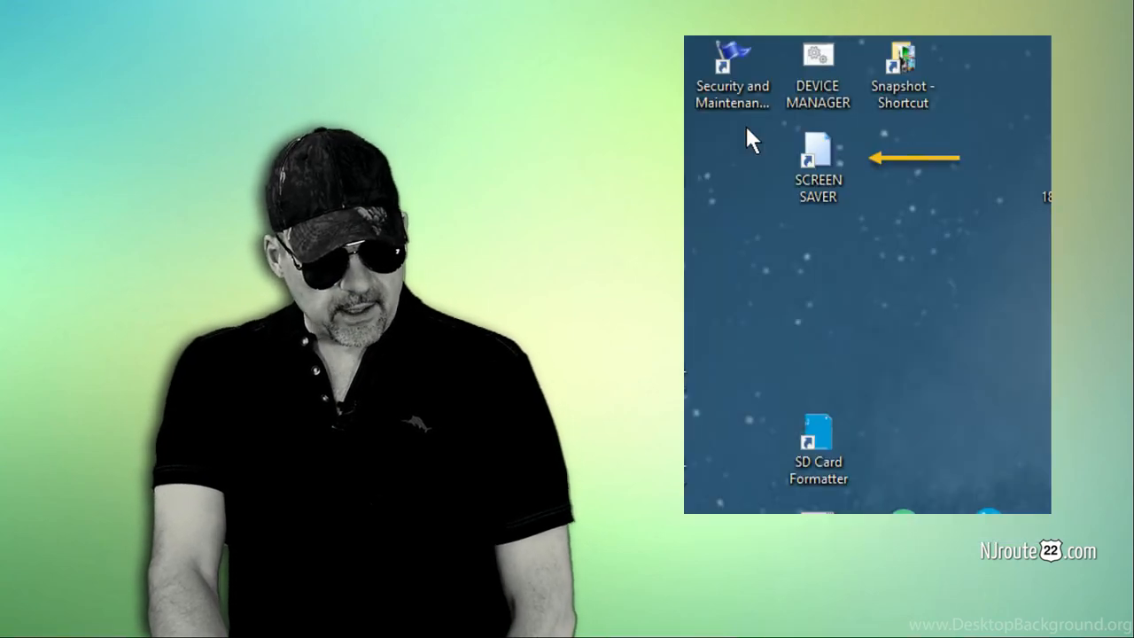